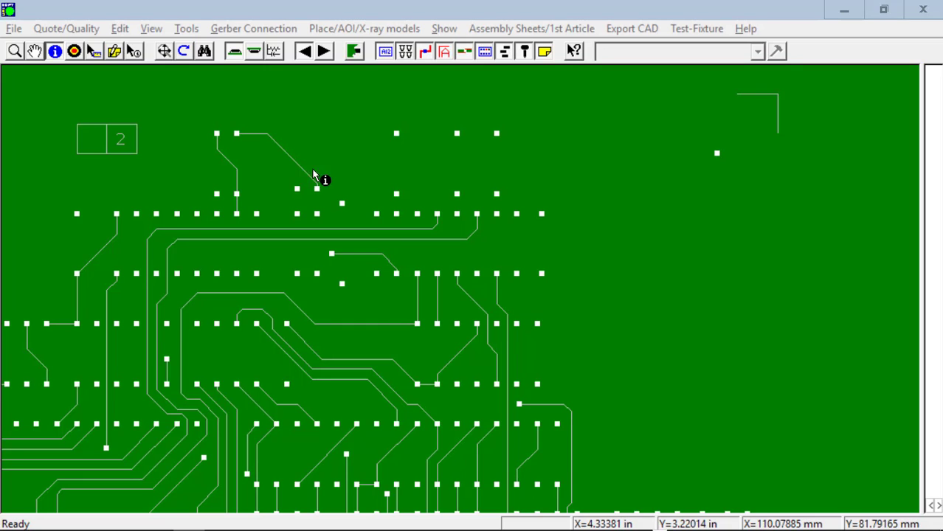
# Step: Assign nets across the raw Gerber board's traces and pads via Gerber Connection
pyautogui.click(253, 28)
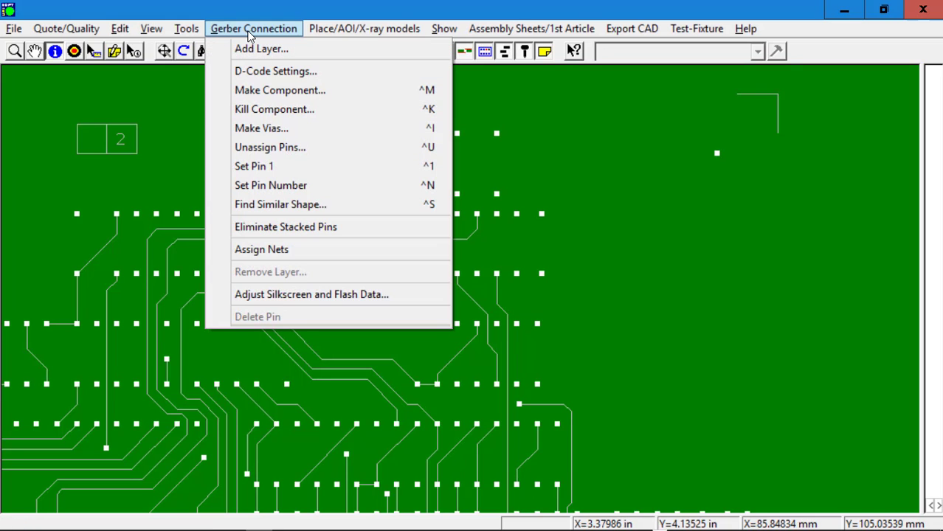
pyautogui.moveTo(349, 266)
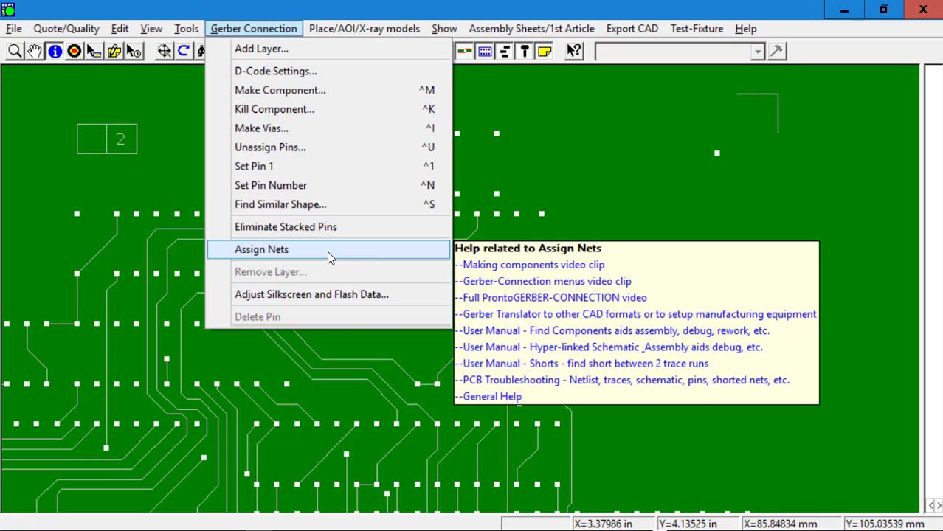
pyautogui.click(262, 248)
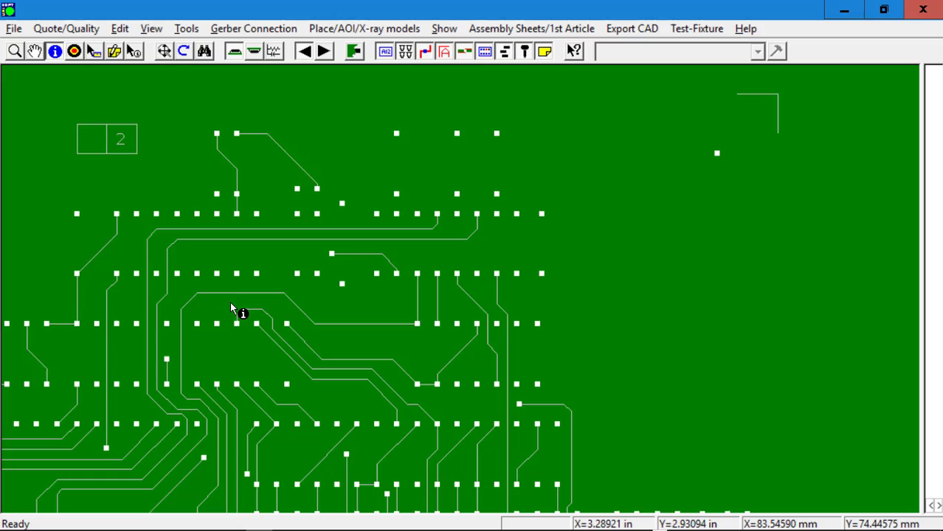
pyautogui.moveTo(575, 337)
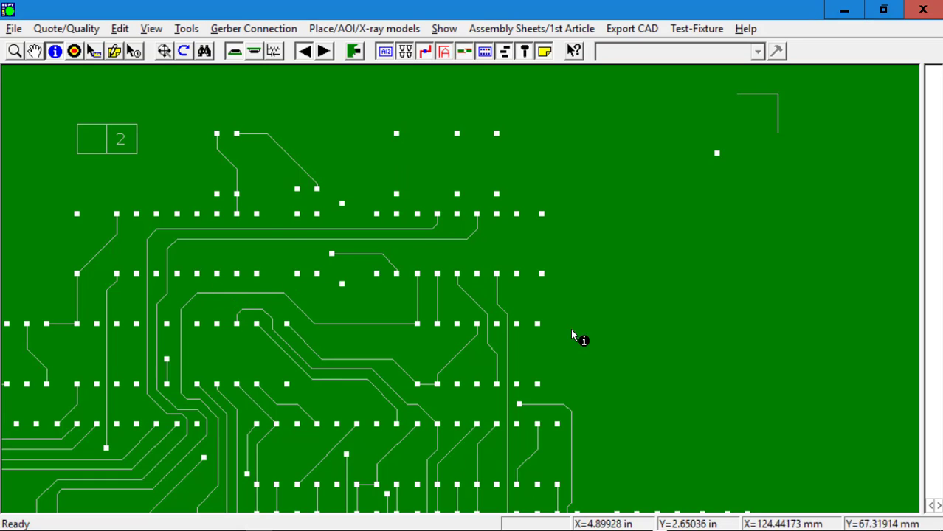
pyautogui.moveTo(443, 219)
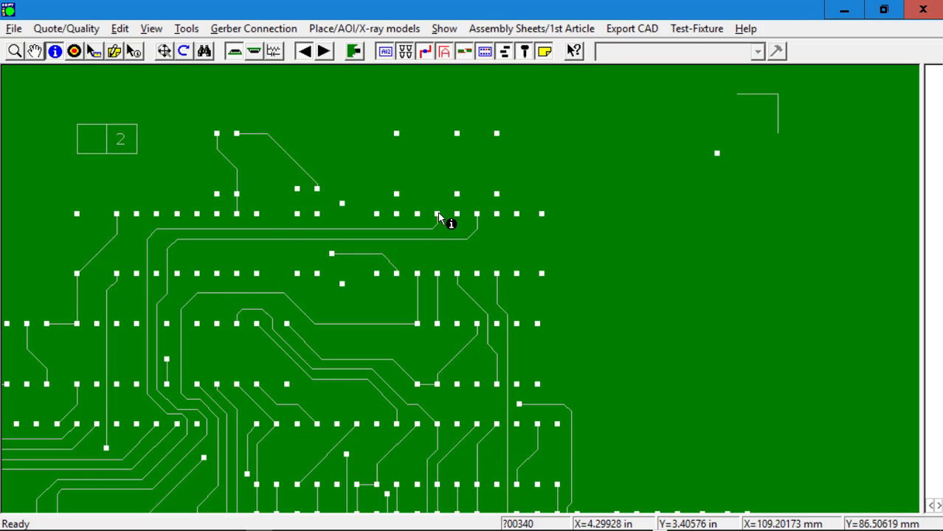
pyautogui.moveTo(209, 269)
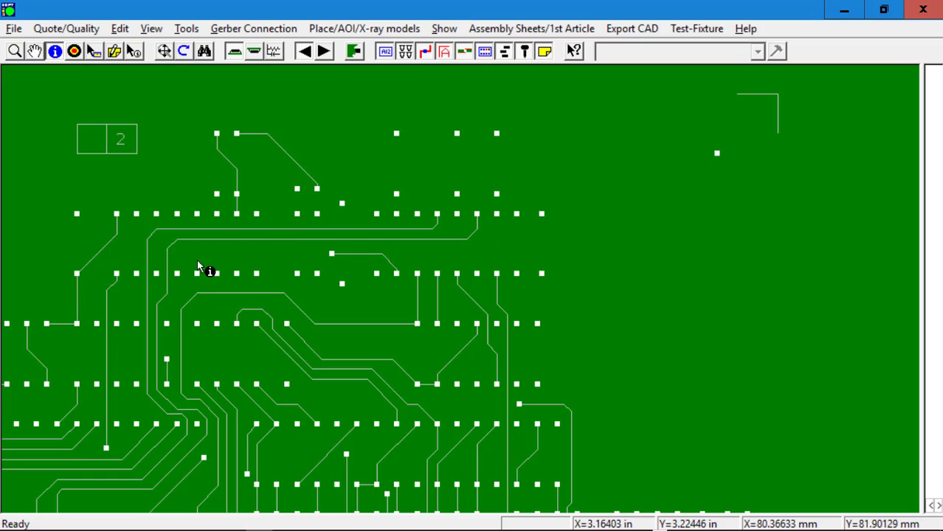
pyautogui.moveTo(258, 339)
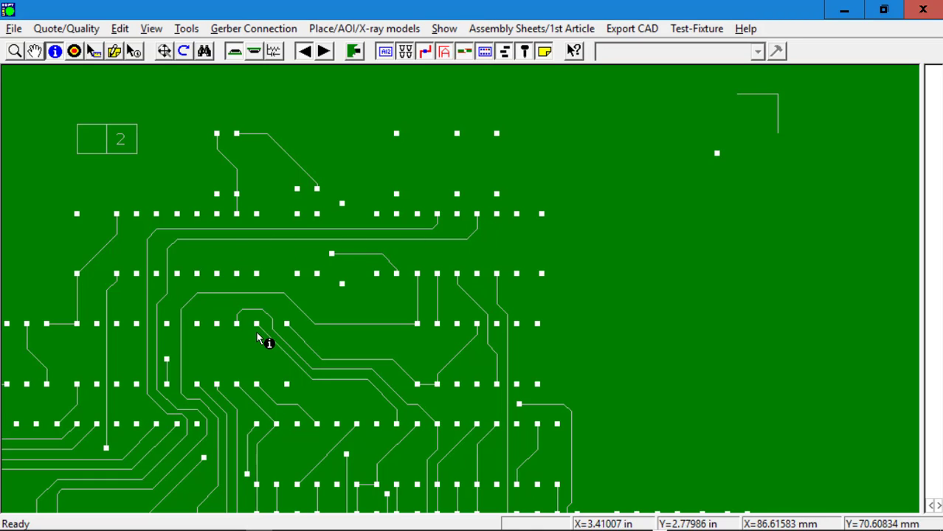
pyautogui.moveTo(308, 366)
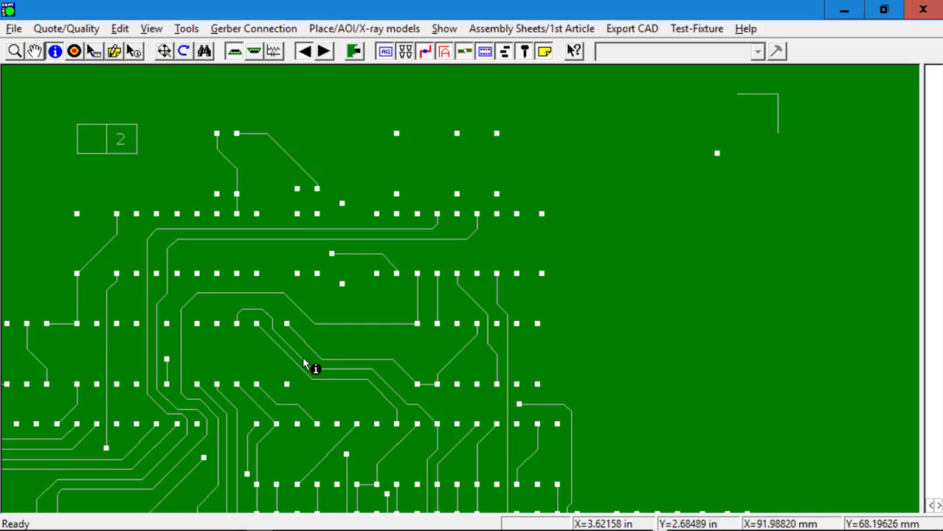
pyautogui.moveTo(440, 450)
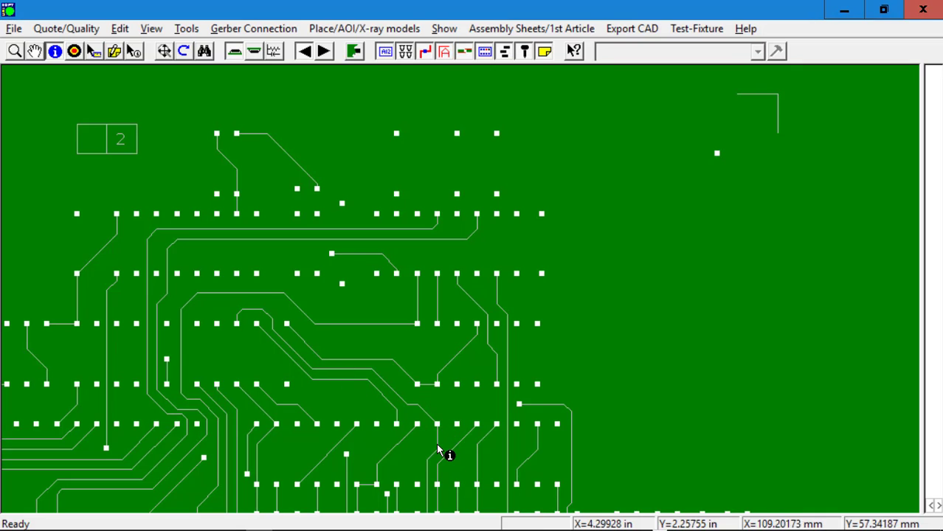
pyautogui.moveTo(449, 434)
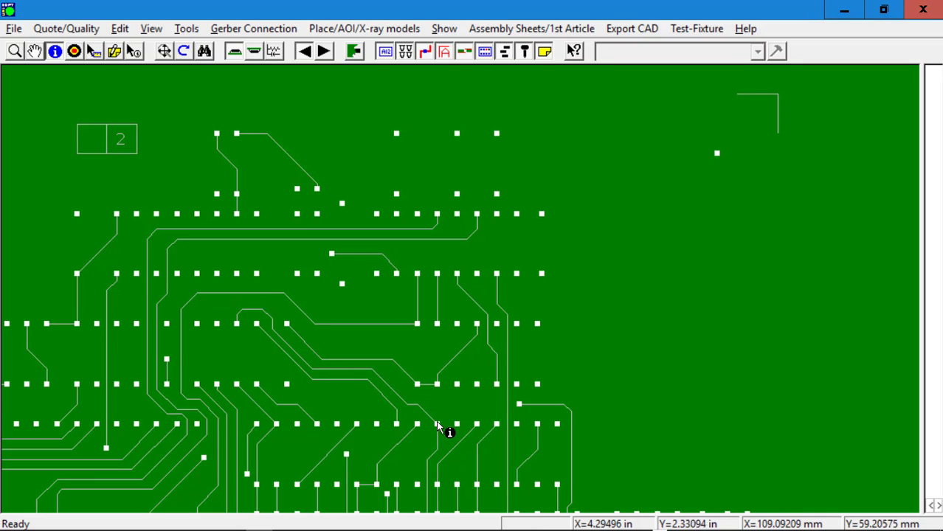
pyautogui.moveTo(342, 362)
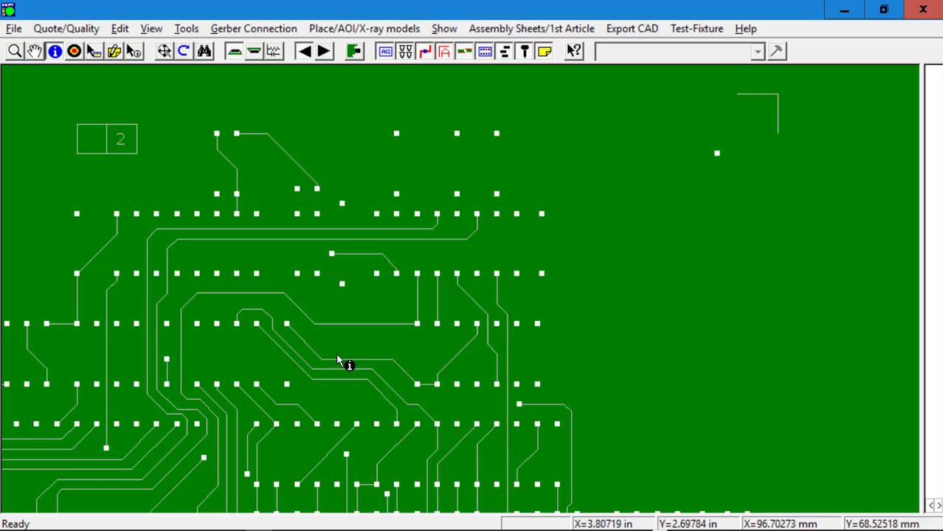
pyautogui.moveTo(459, 362)
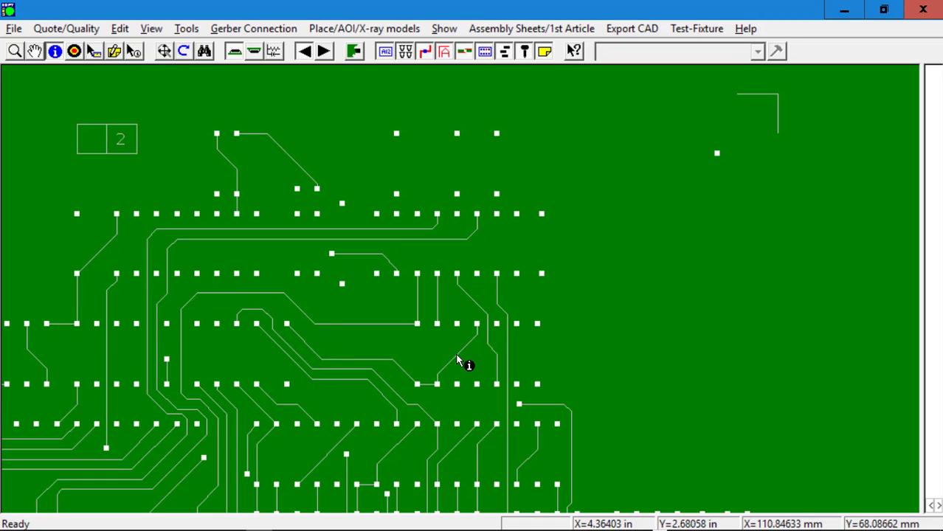
pyautogui.moveTo(121, 268)
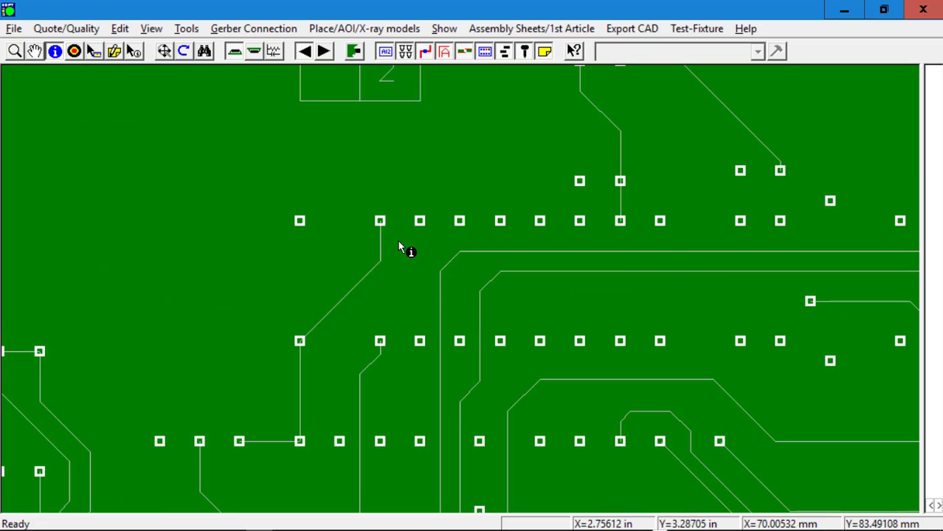
# Step: Make resistor component R1 from the two pads with counter-clockwise pin numbering
pyautogui.click(254, 28)
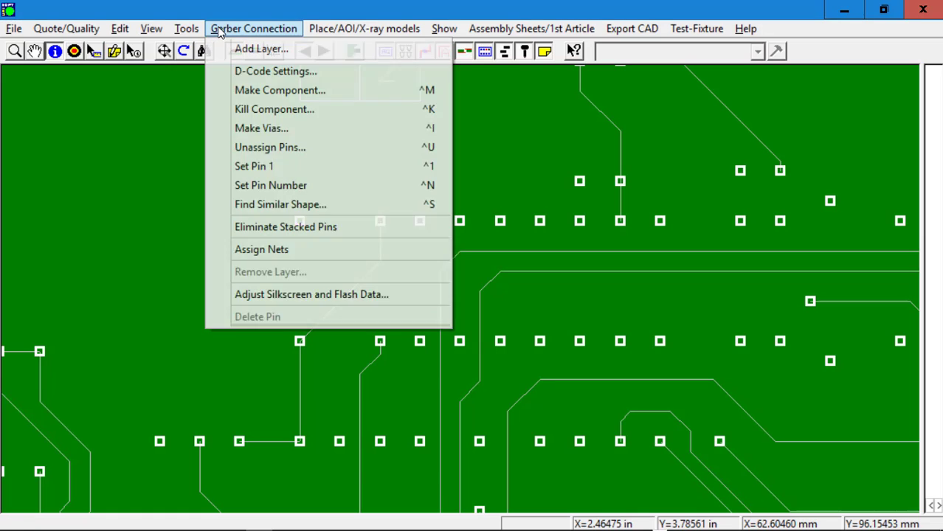
pyautogui.click(152, 28)
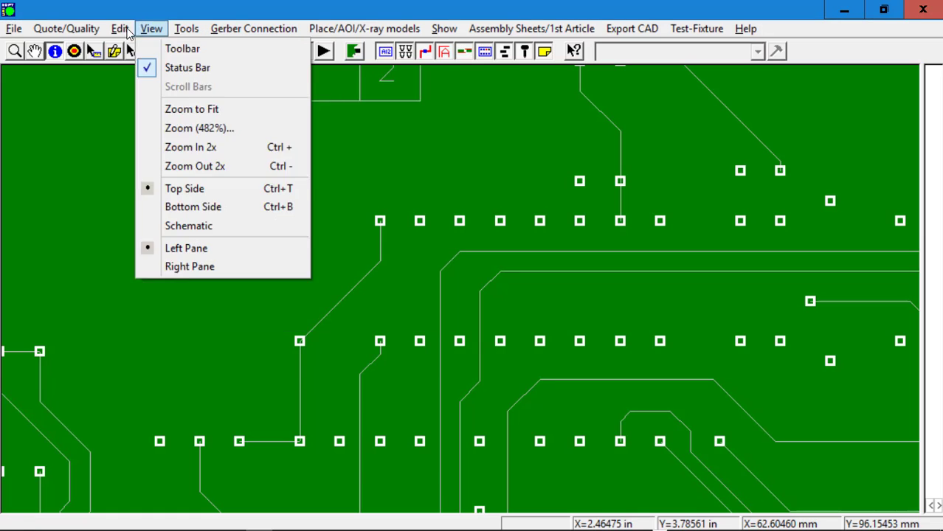
pyautogui.click(181, 47)
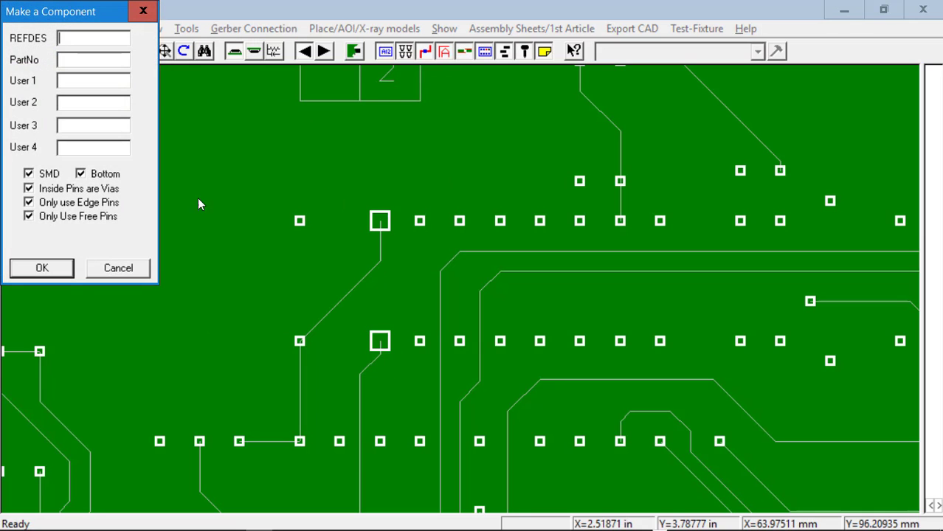
pyautogui.write('R')
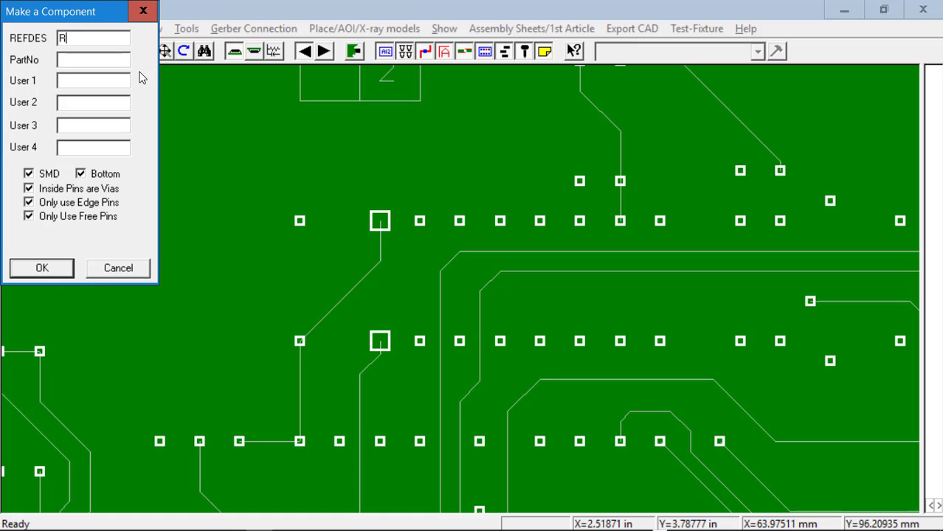
pyautogui.write('1')
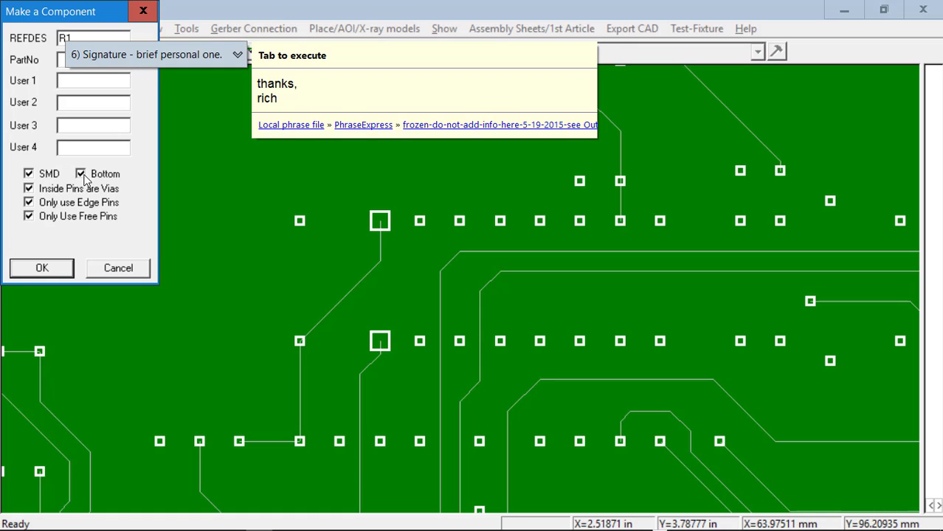
pyautogui.click(41, 269)
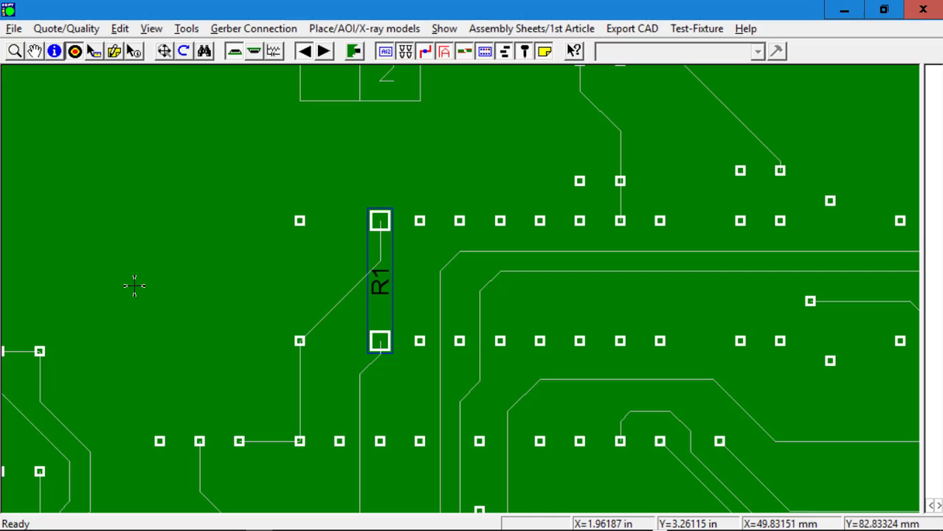
pyautogui.moveTo(354, 220)
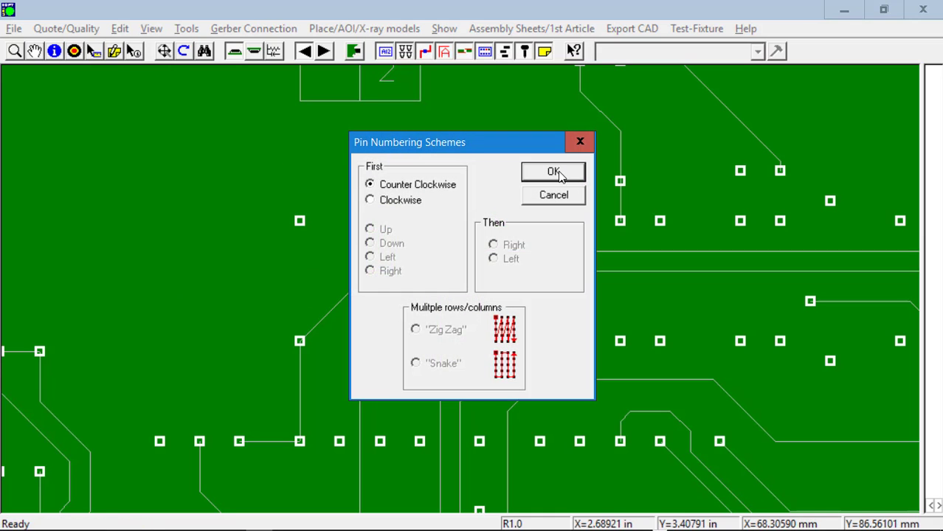
pyautogui.click(552, 171)
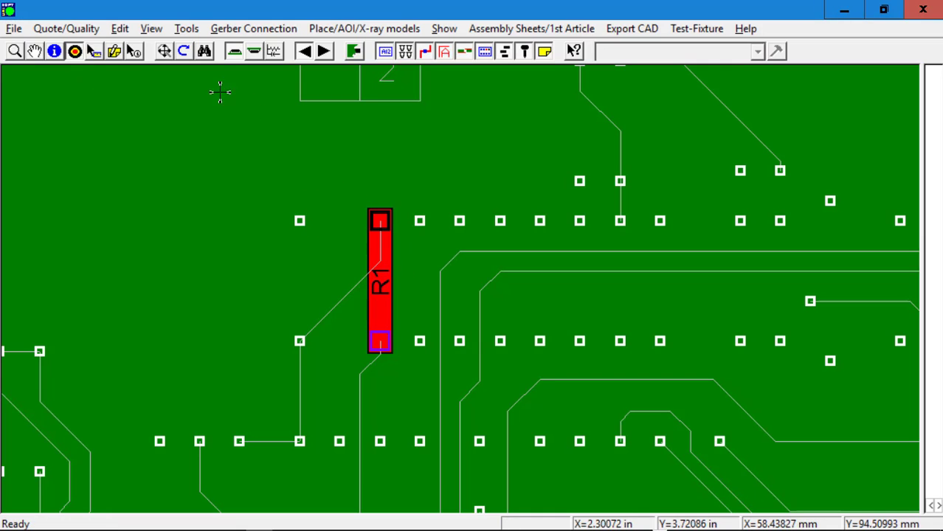
# Step: Auto-create all resistors shaped like R1, numbered R2 onward, via Make Component
pyautogui.click(254, 28)
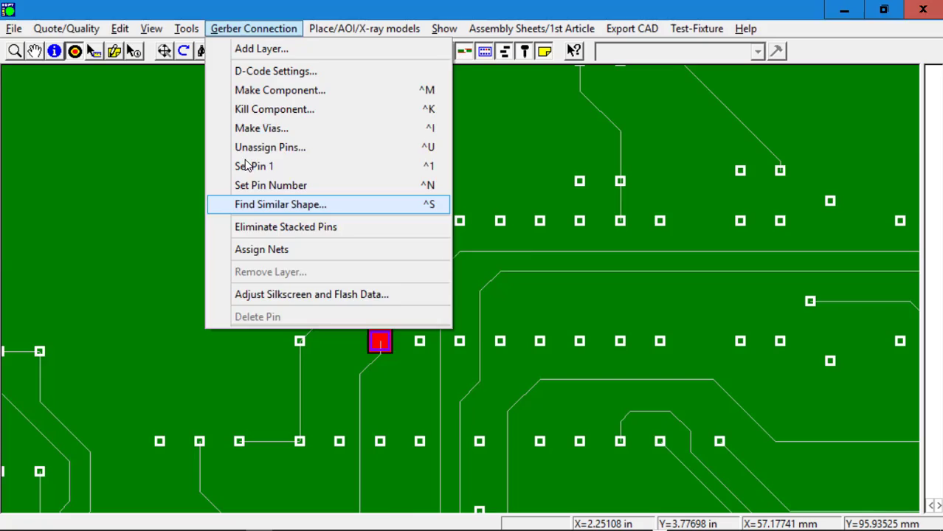
pyautogui.click(280, 90)
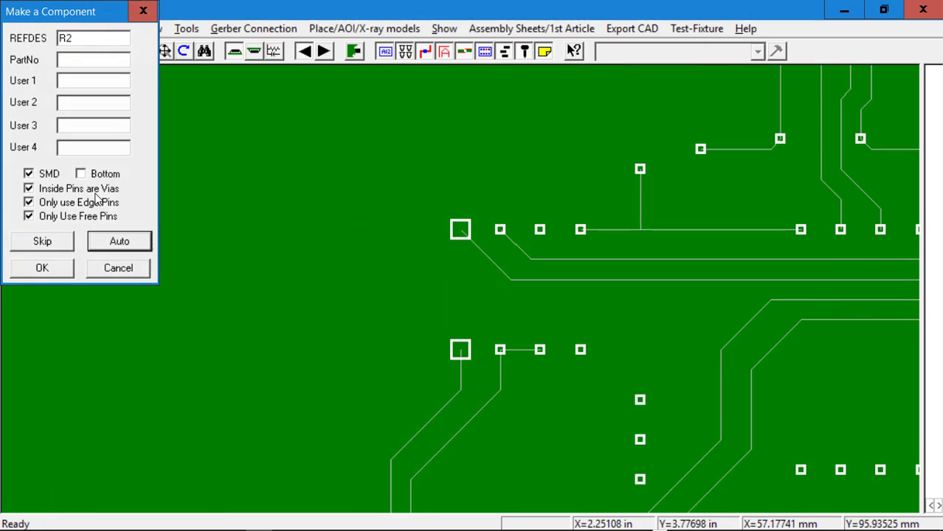
pyautogui.click(42, 269)
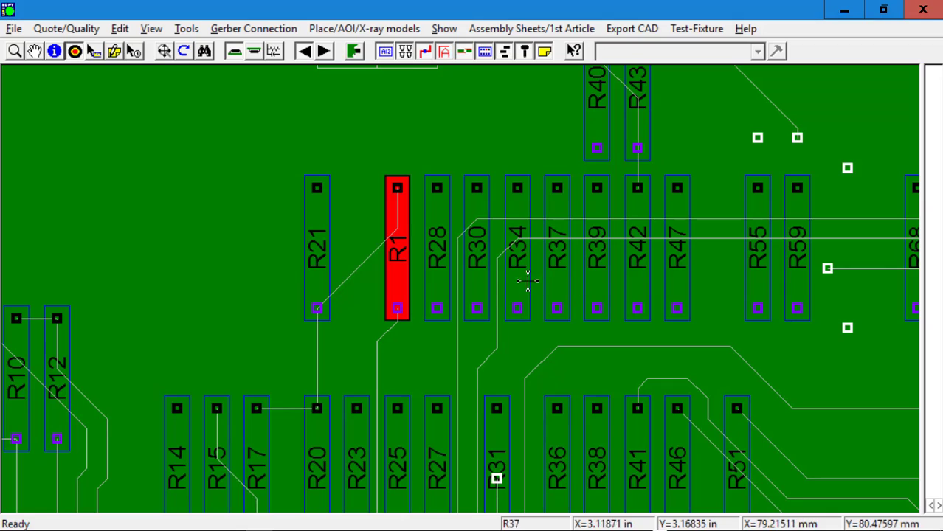
pyautogui.moveTo(450, 258)
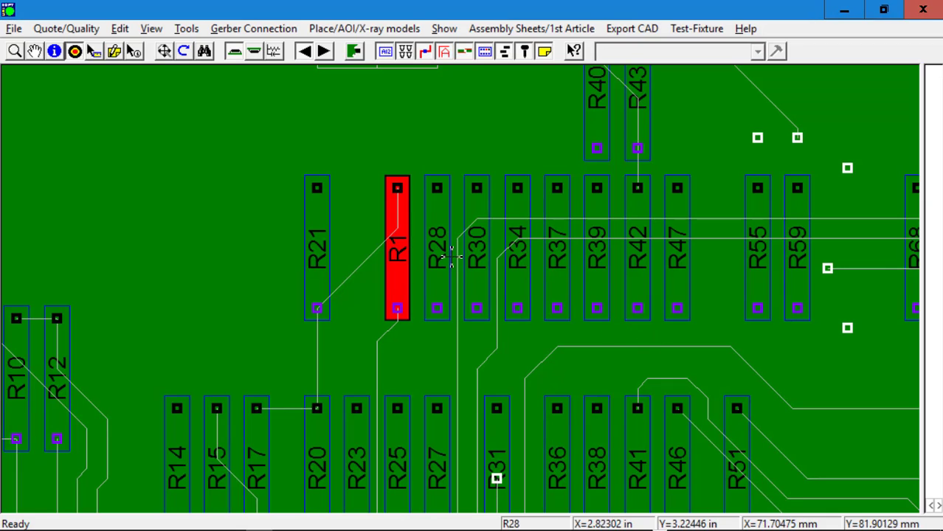
pyautogui.moveTo(441, 221)
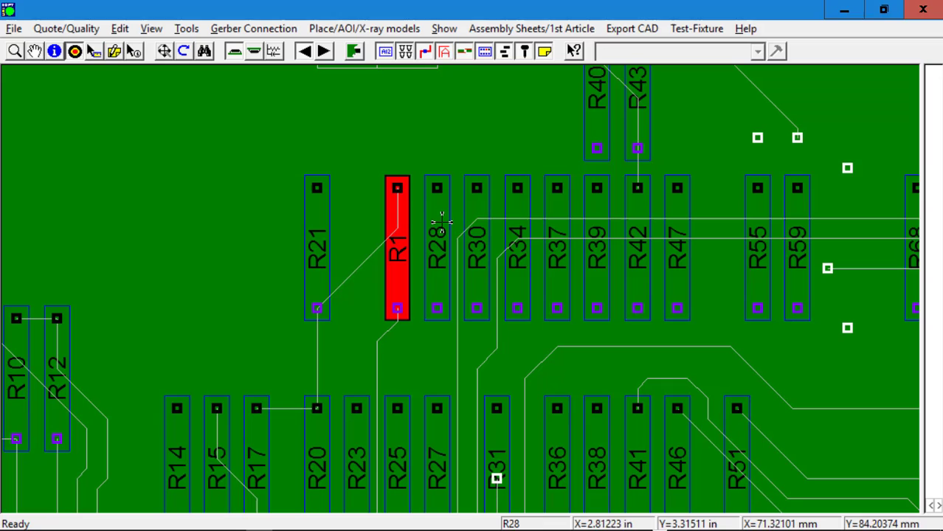
pyautogui.click(254, 28)
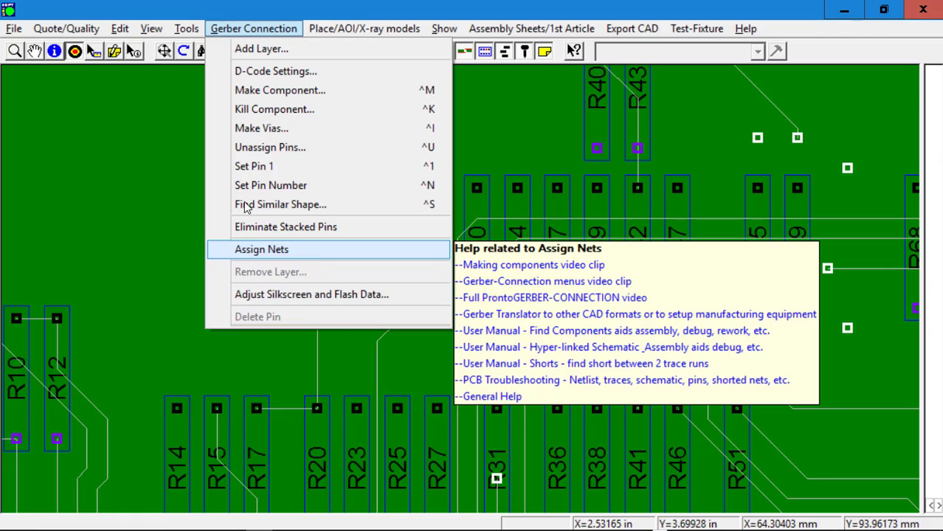
# Step: Assign nets to all component pins, confirming the '90 nets assigned' message
pyautogui.click(262, 250)
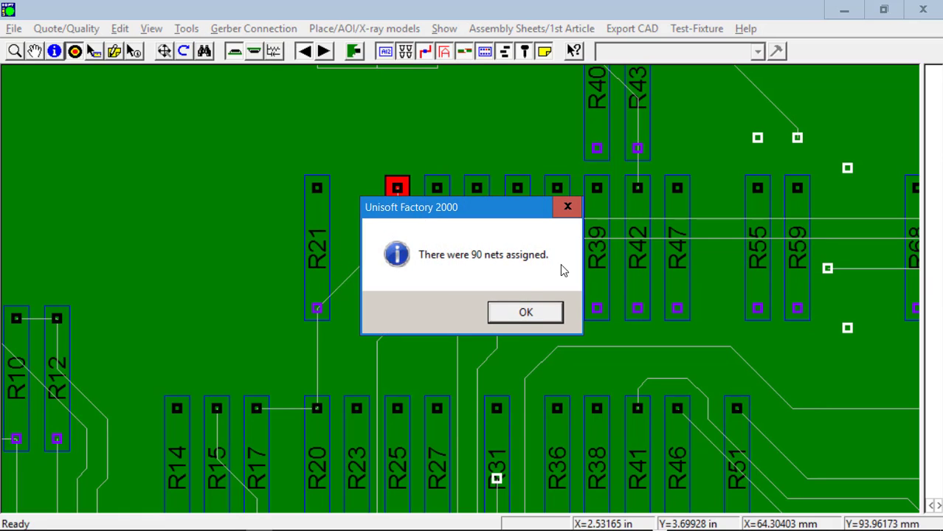
pyautogui.click(525, 311)
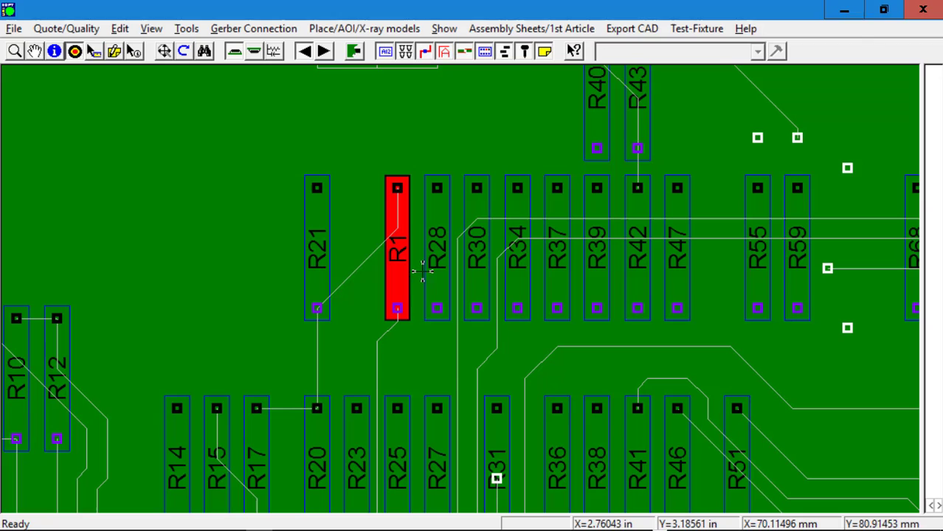
pyautogui.moveTo(812, 165)
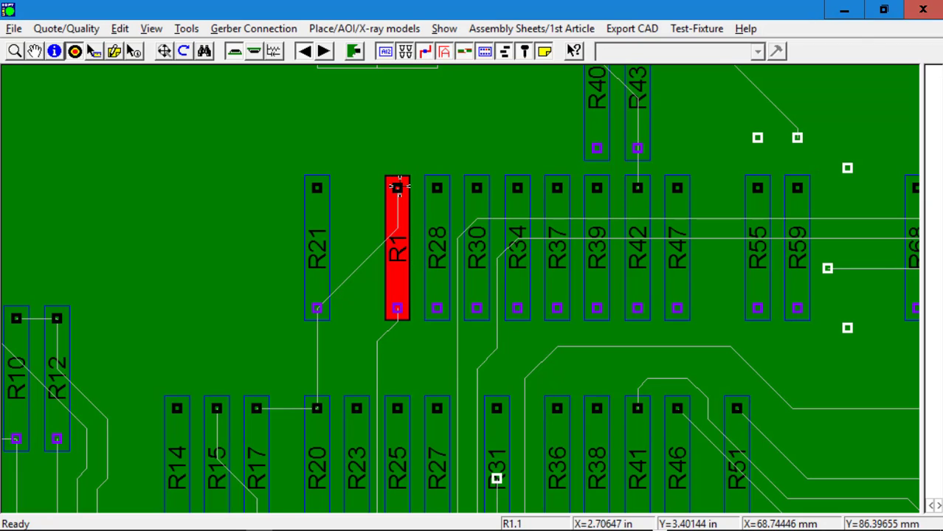
# Step: Show net information for pins R1.1 and R45.1, then bring up R1's schematic
pyautogui.click(397, 186)
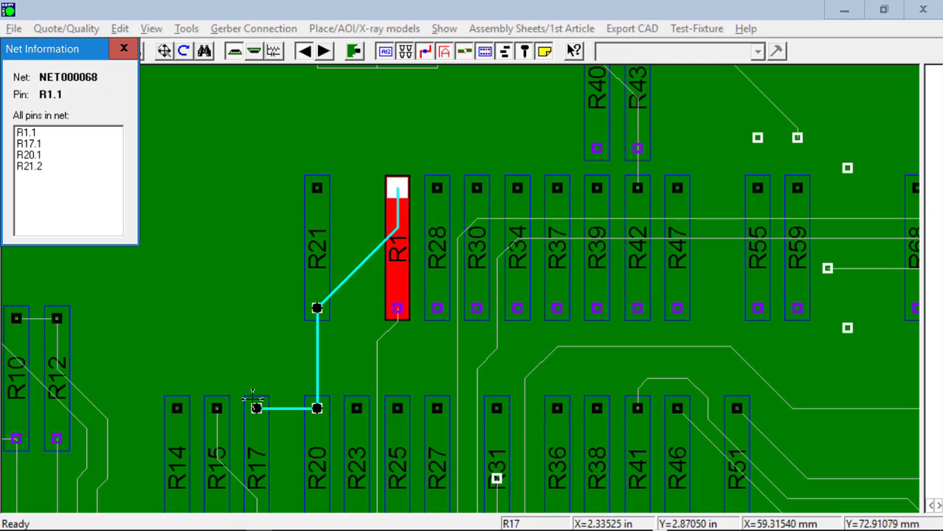
pyautogui.moveTo(449, 239)
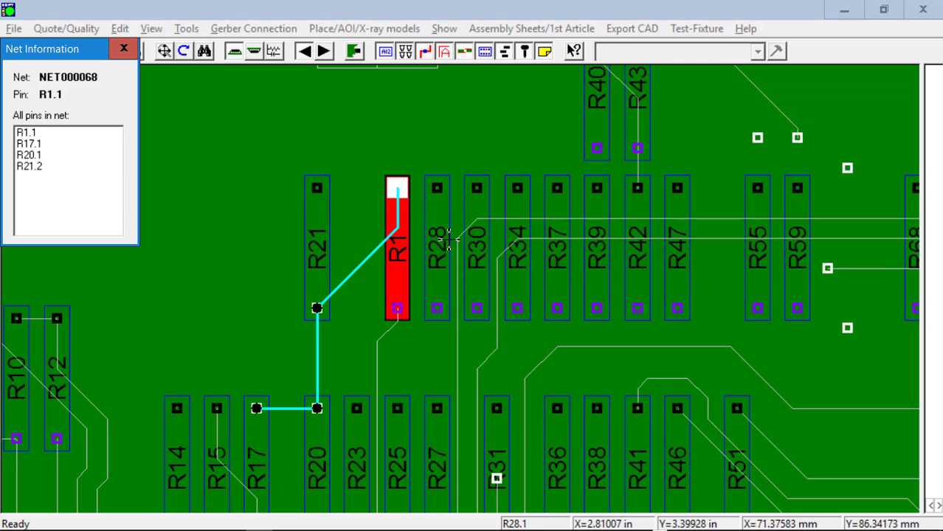
pyautogui.moveTo(530, 316)
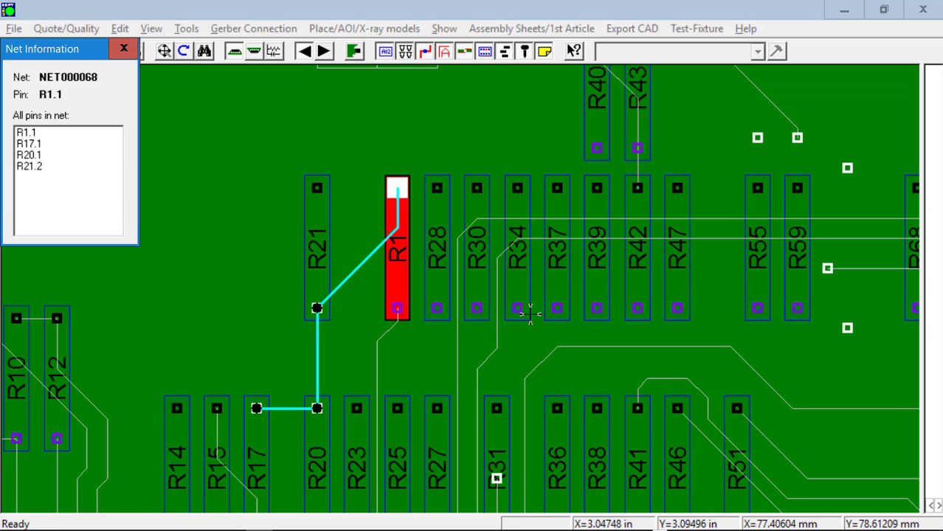
pyautogui.click(516, 251)
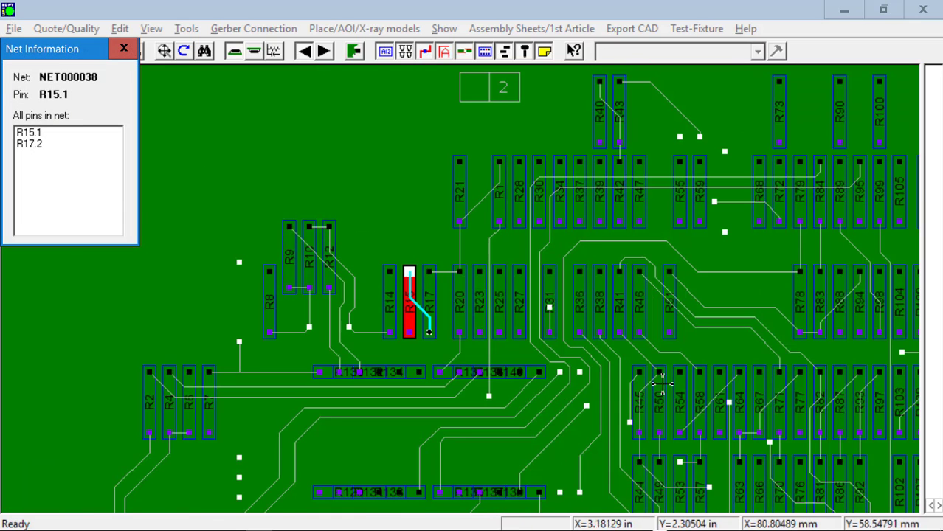
pyautogui.click(639, 398)
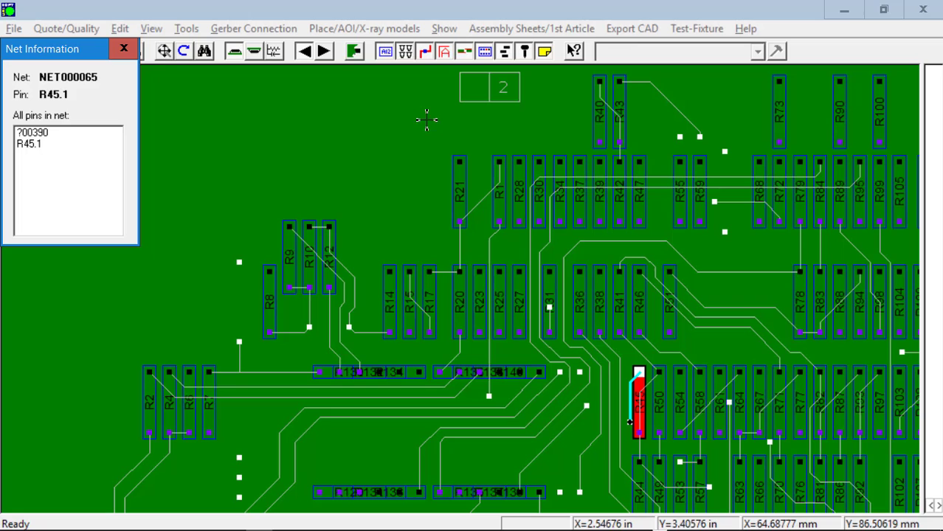
pyautogui.click(124, 47)
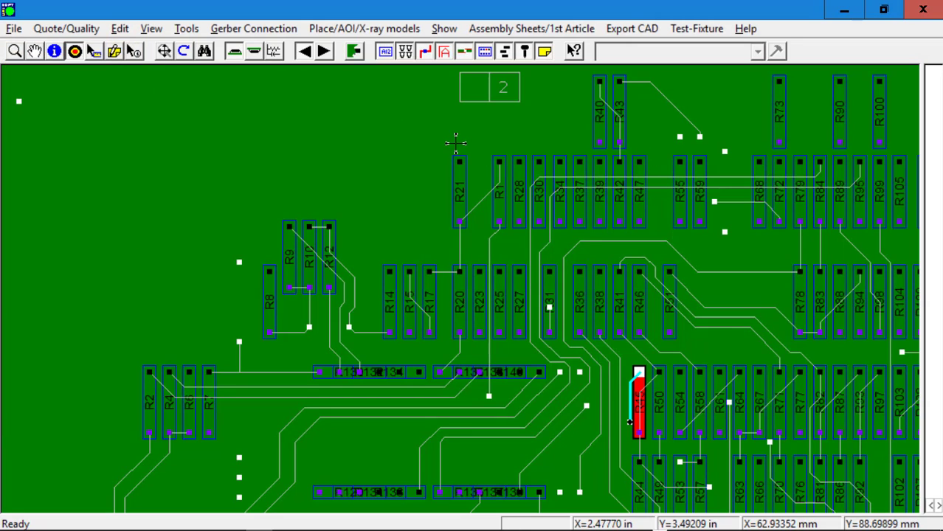
pyautogui.click(499, 185)
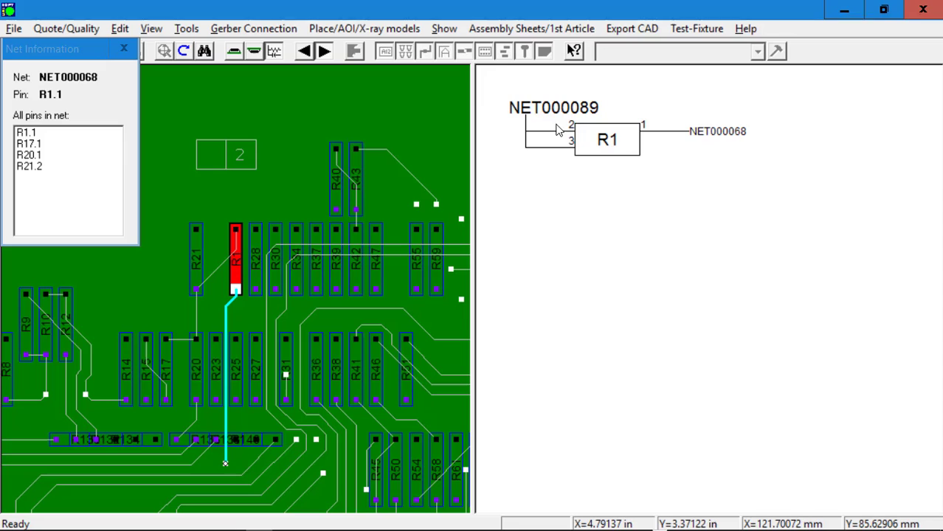
pyautogui.moveTo(124, 49)
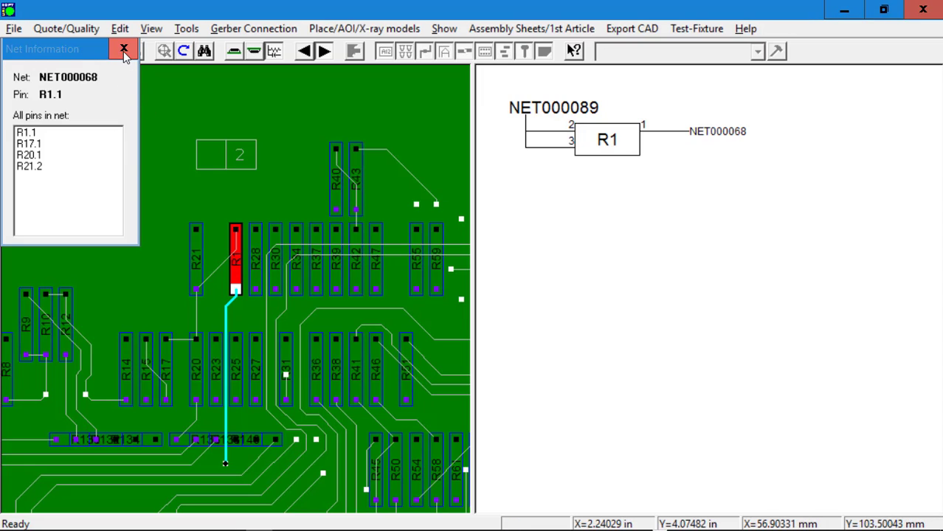
# Step: Close the Net Information window, leaving the board beside R1's schematic with NET000089 and NET000068
pyautogui.click(124, 48)
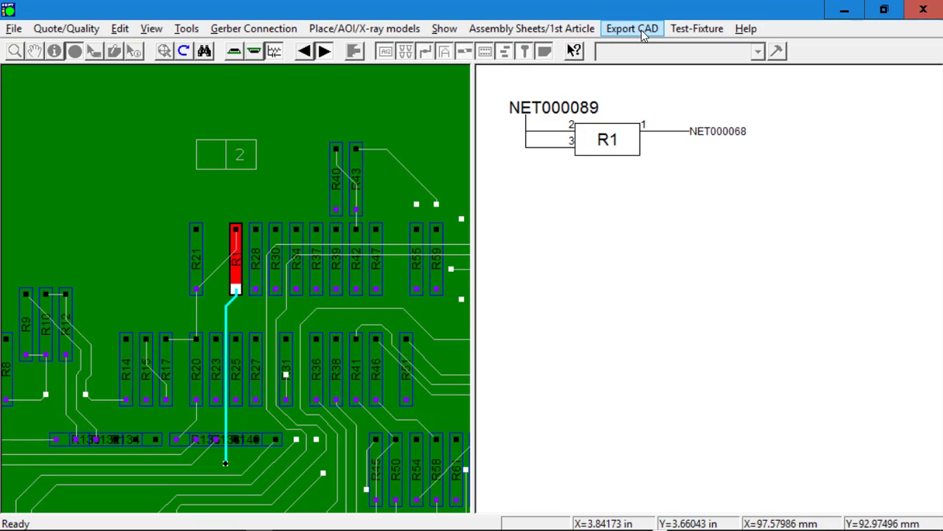
pyautogui.moveTo(697, 28)
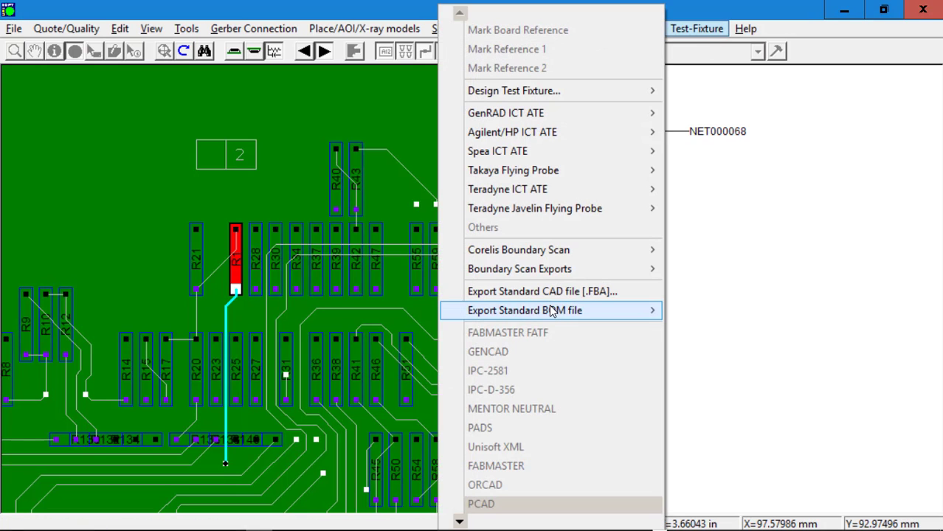
pyautogui.moveTo(568, 310)
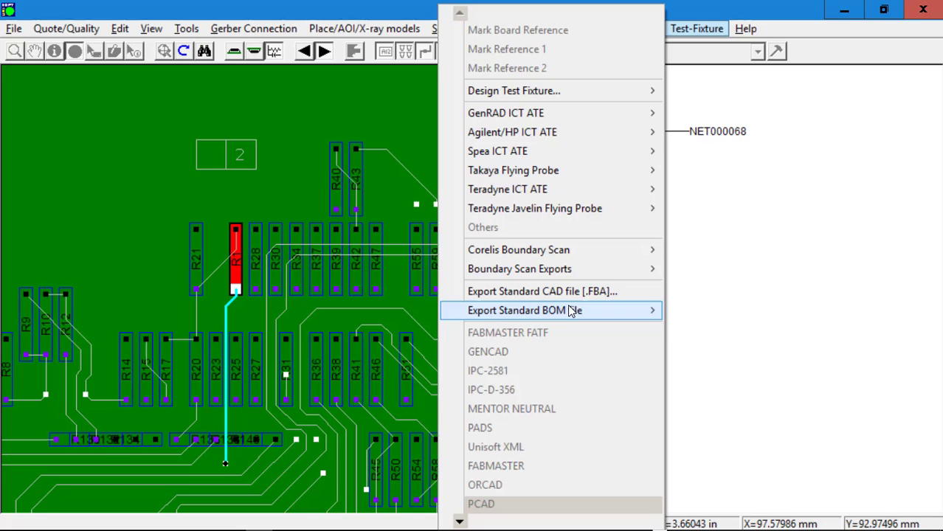